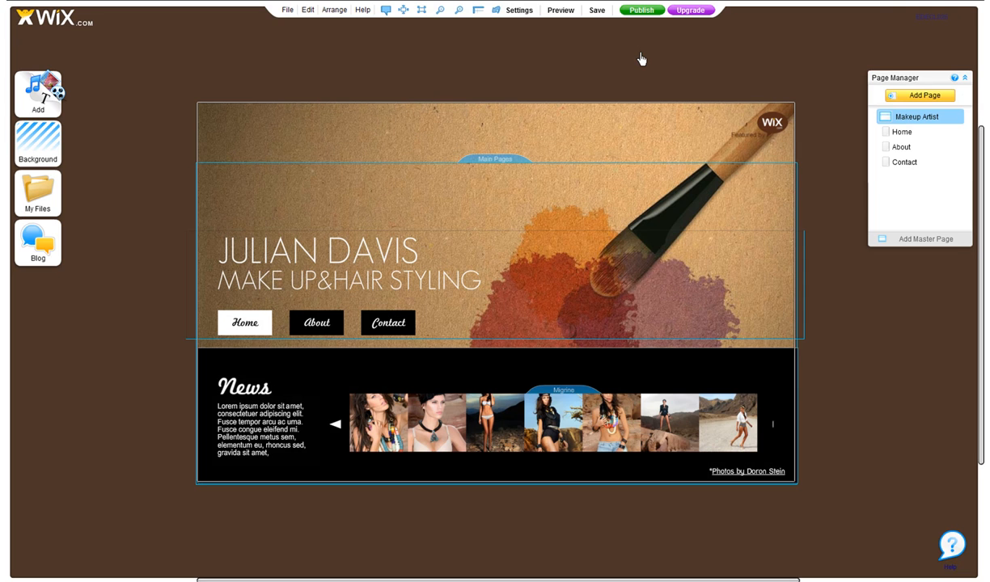
{"action": "mouse_move", "coordinate": [644, 42]}
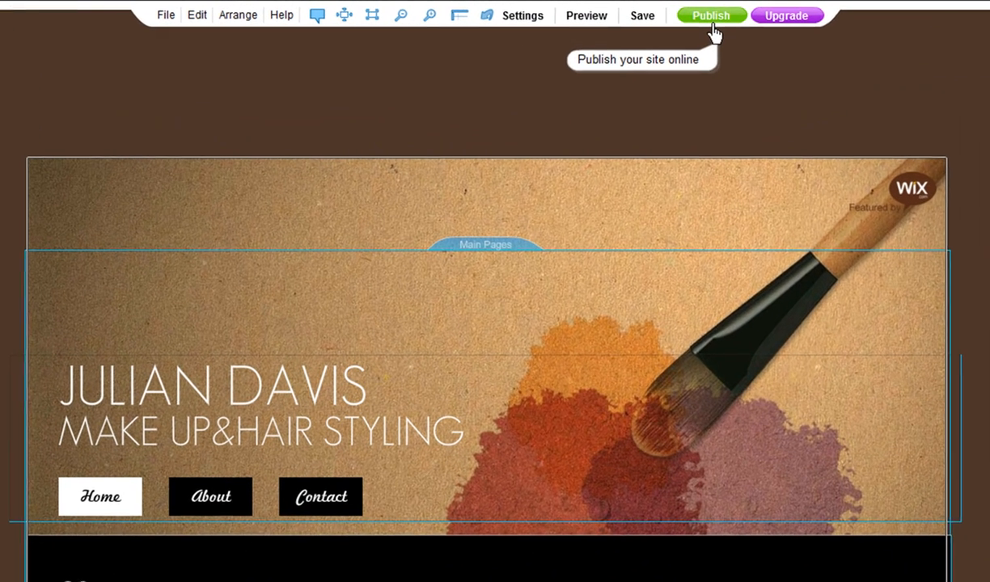
{"action": "mouse_move", "coordinate": [644, 16]}
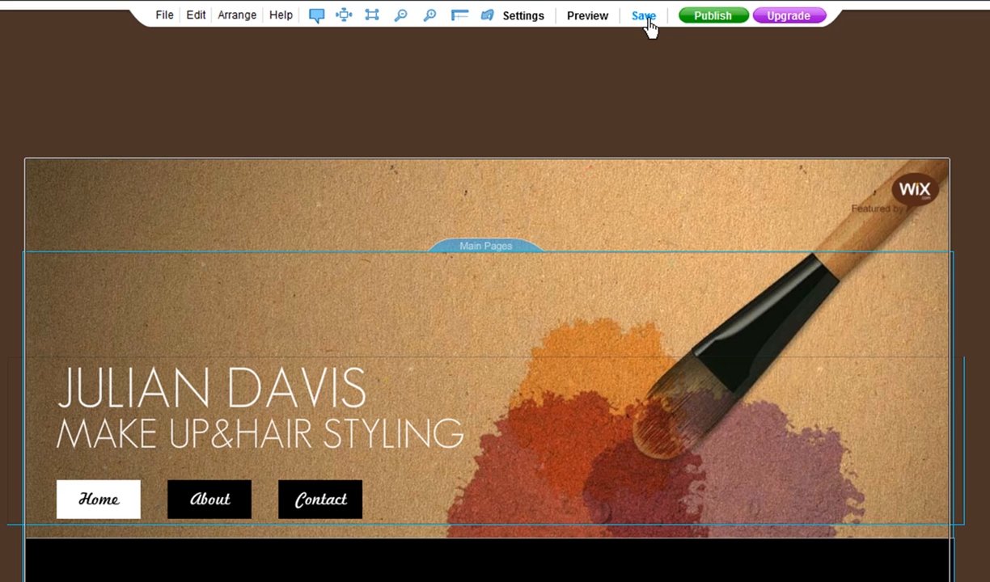
{"action": "left_click", "coordinate": [644, 16]}
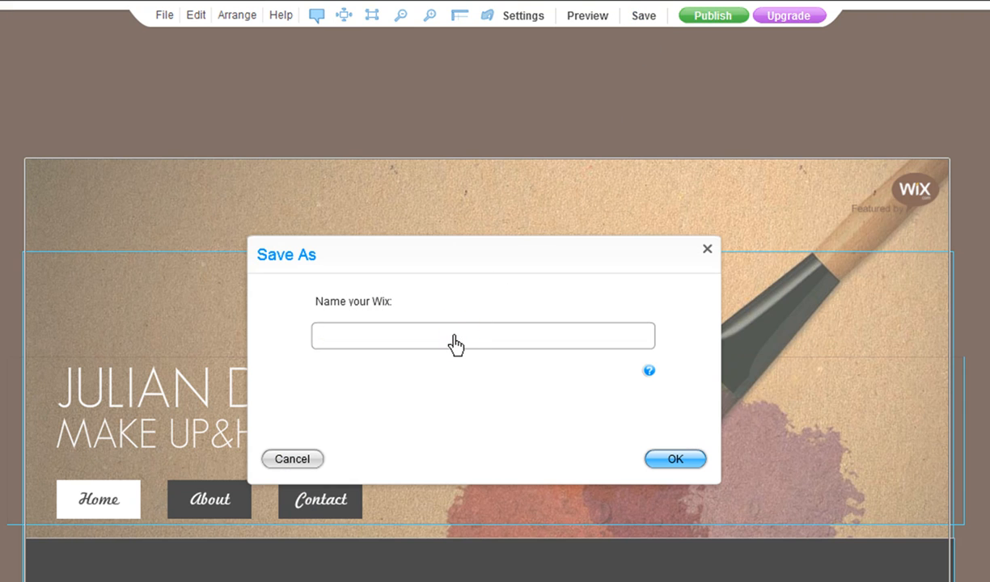
{"action": "type", "text": "make up"}
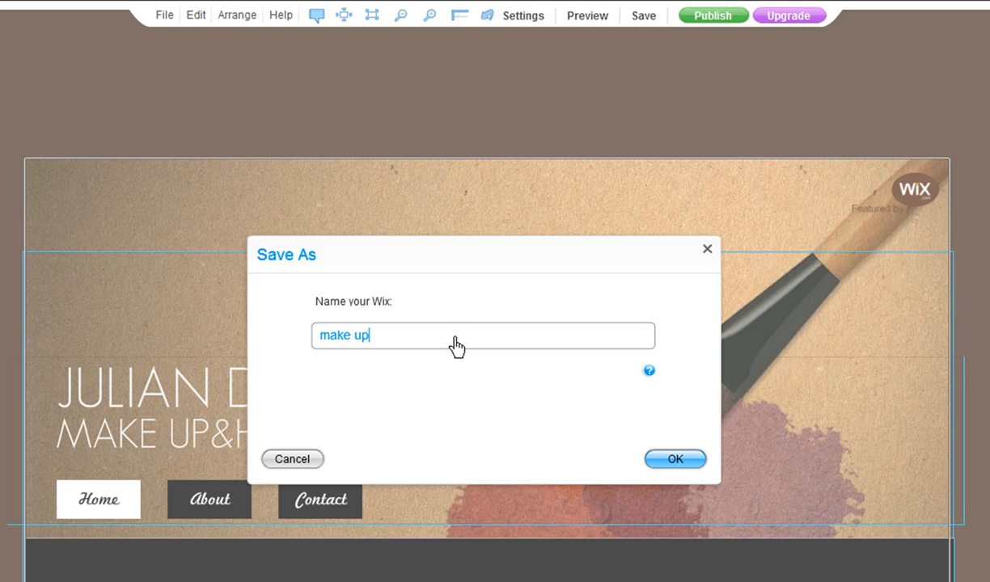
{"action": "left_click", "coordinate": [673, 460]}
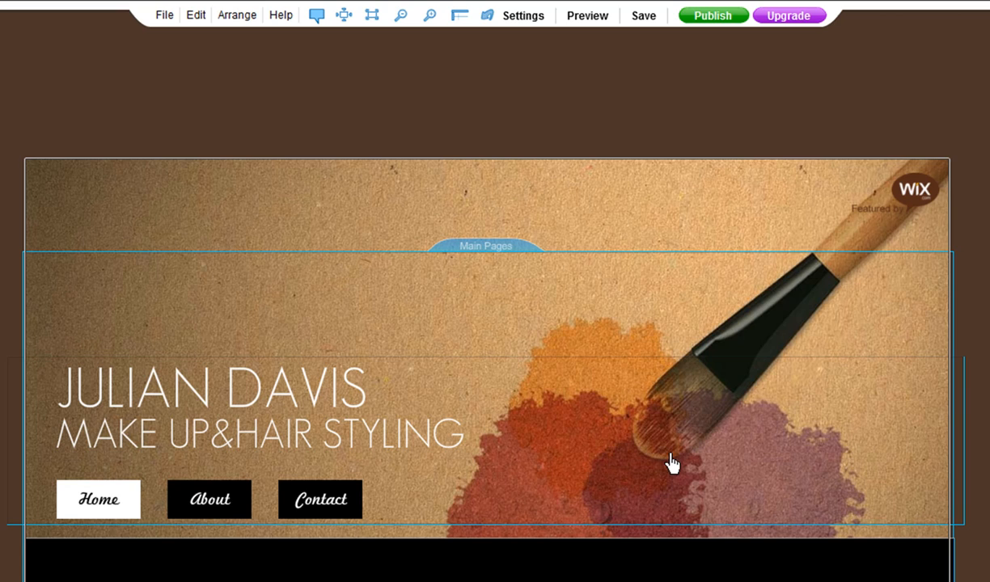
{"action": "mouse_move", "coordinate": [702, 58]}
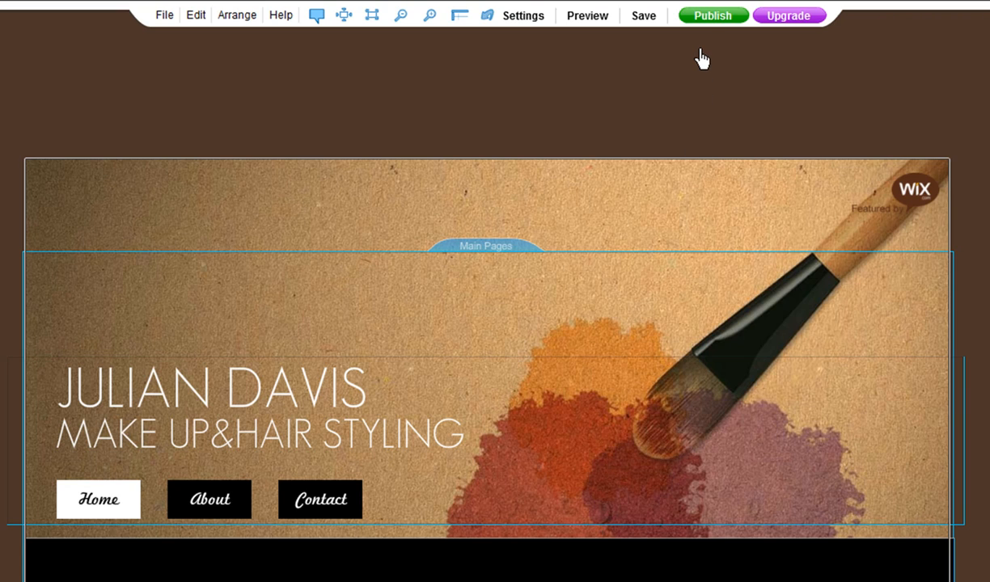
{"action": "mouse_move", "coordinate": [702, 19]}
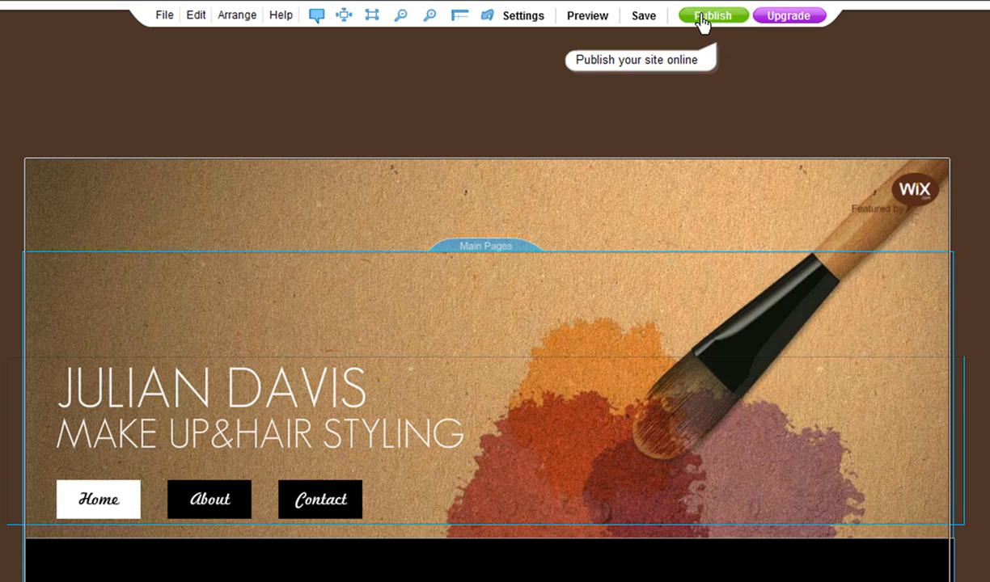
Publish the site to wixhelpvideos.wix.com/make-up, view the live page, and return to editing
{"action": "left_click", "coordinate": [712, 15]}
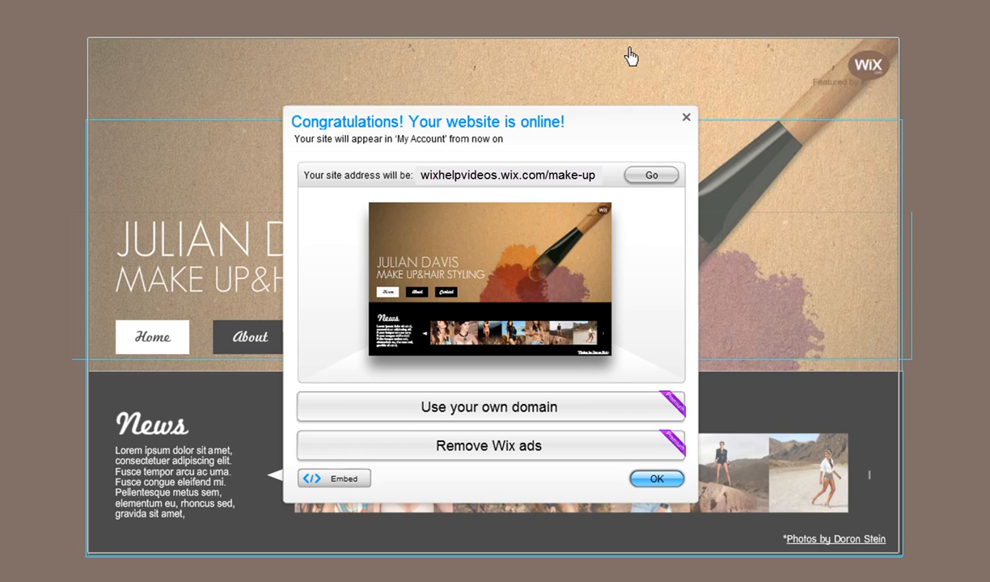
{"action": "mouse_move", "coordinate": [582, 139]}
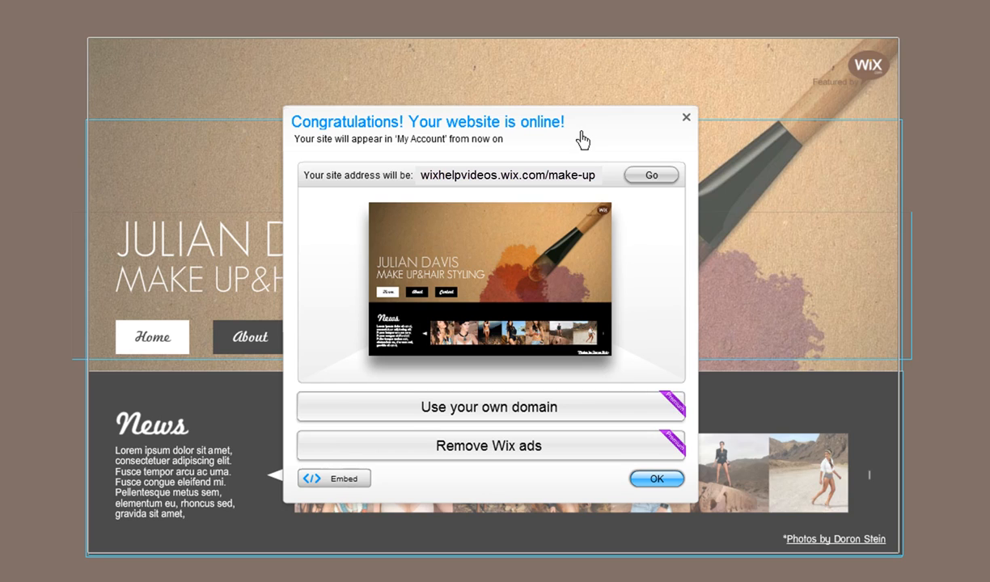
{"action": "mouse_move", "coordinate": [537, 207]}
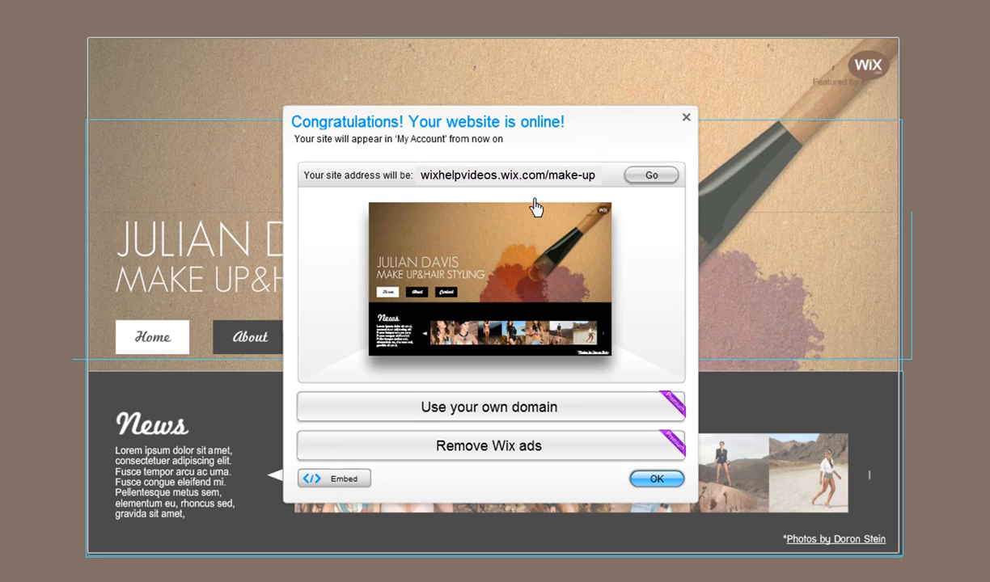
{"action": "mouse_move", "coordinate": [438, 195]}
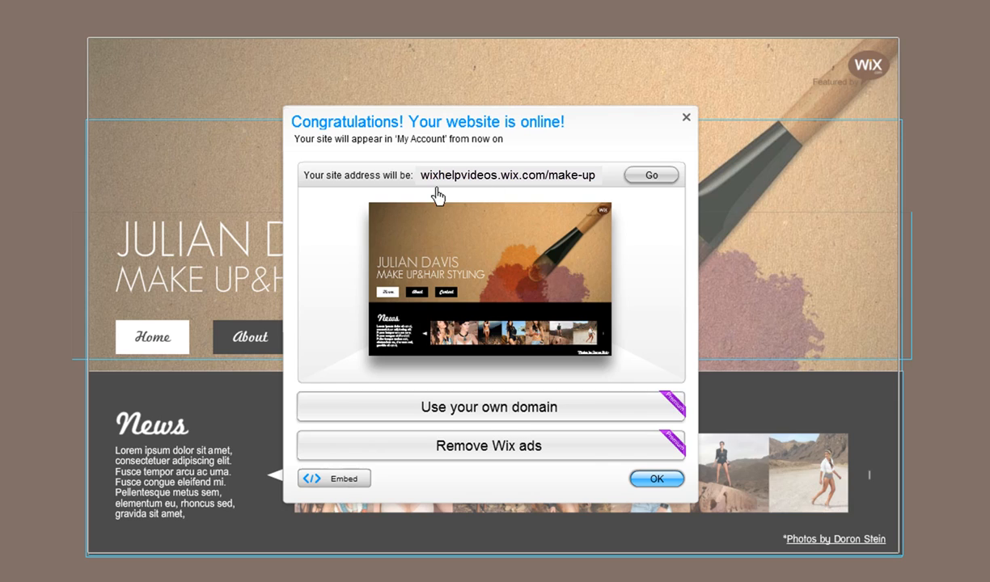
{"action": "mouse_move", "coordinate": [551, 203]}
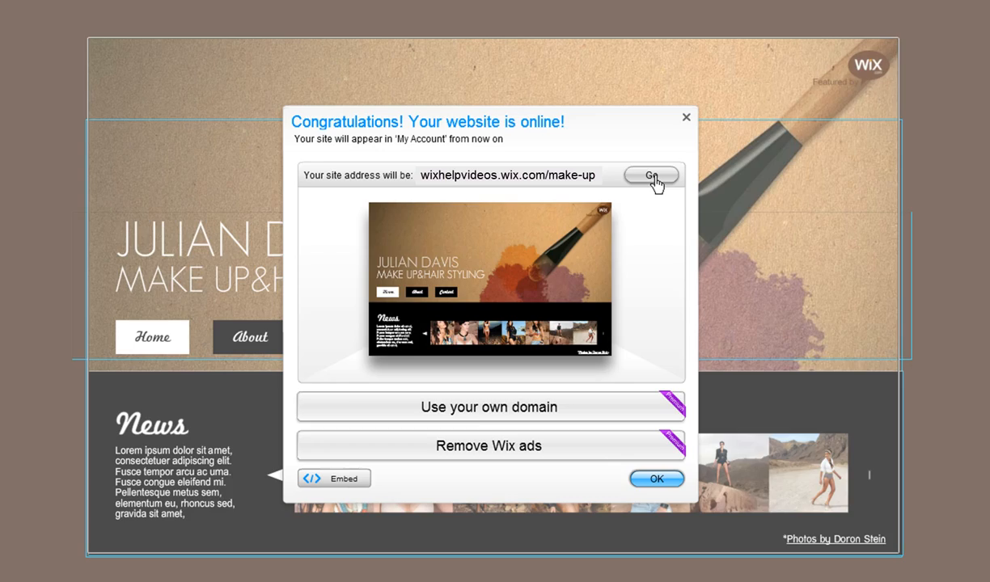
{"action": "left_click", "coordinate": [650, 175]}
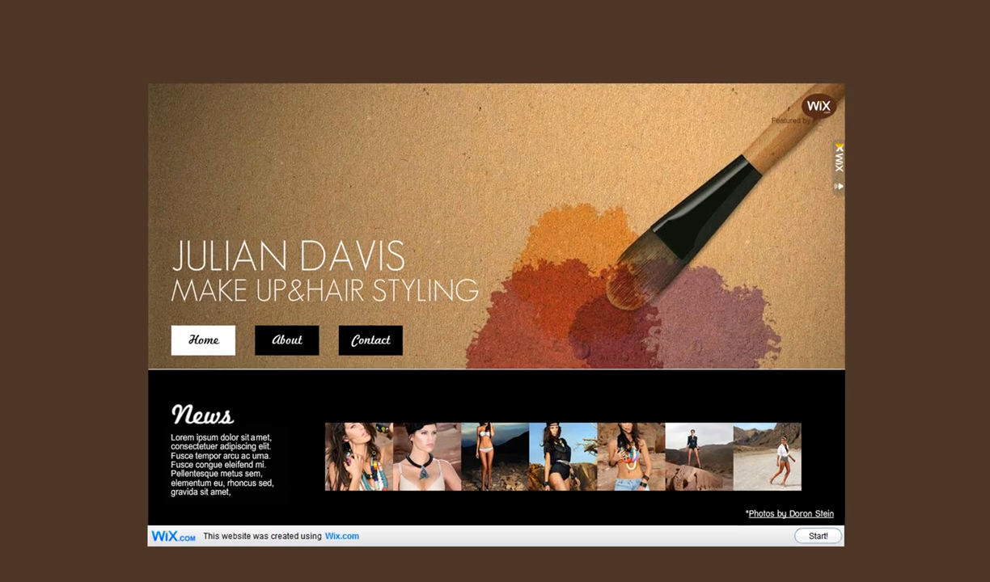
{"action": "left_click", "coordinate": [817, 537]}
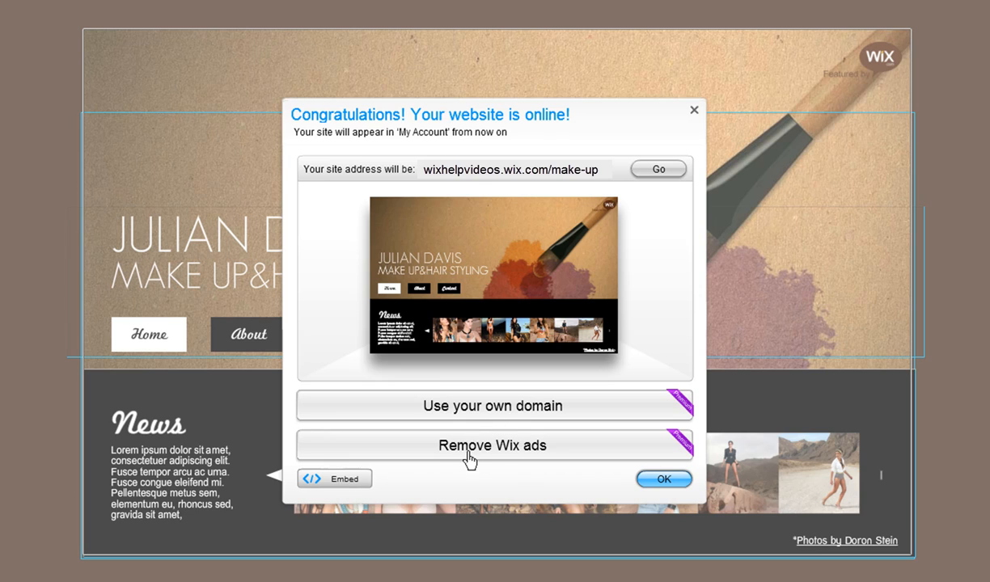
{"action": "mouse_move", "coordinate": [654, 478]}
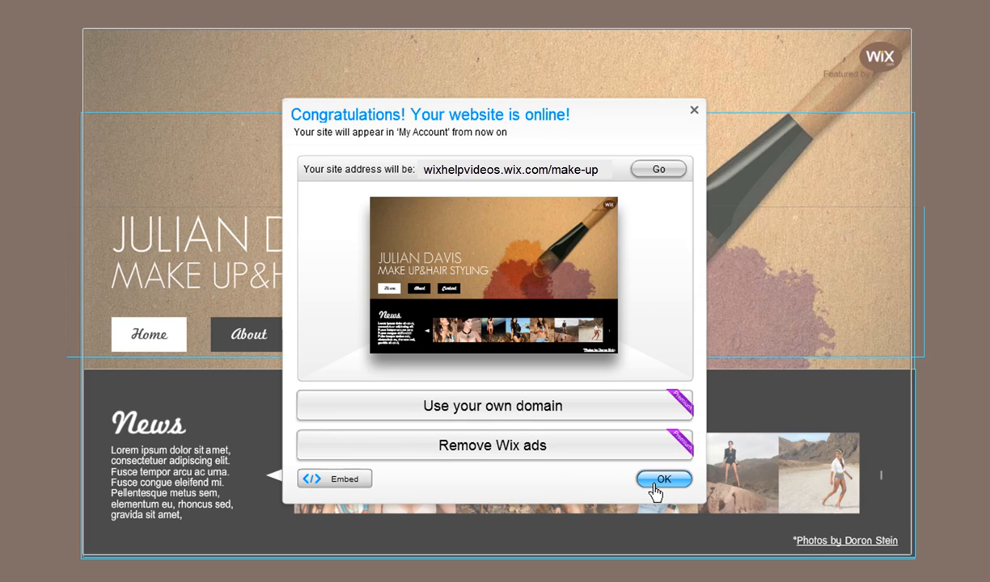
Dismiss the Congratulations confirmation to reach the Facebook and Twitter sharing offer
{"action": "left_click", "coordinate": [664, 479]}
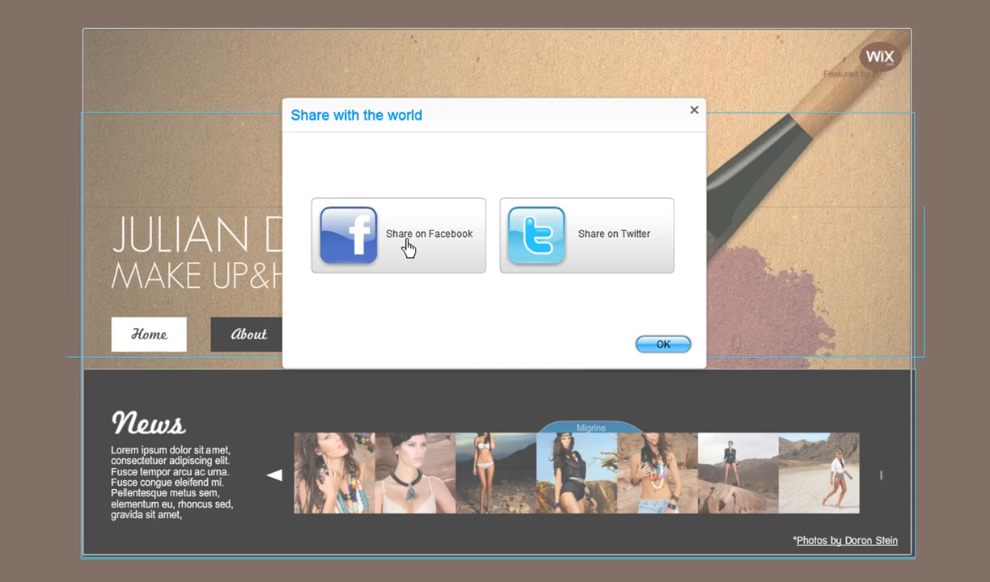
{"action": "mouse_move", "coordinate": [450, 272]}
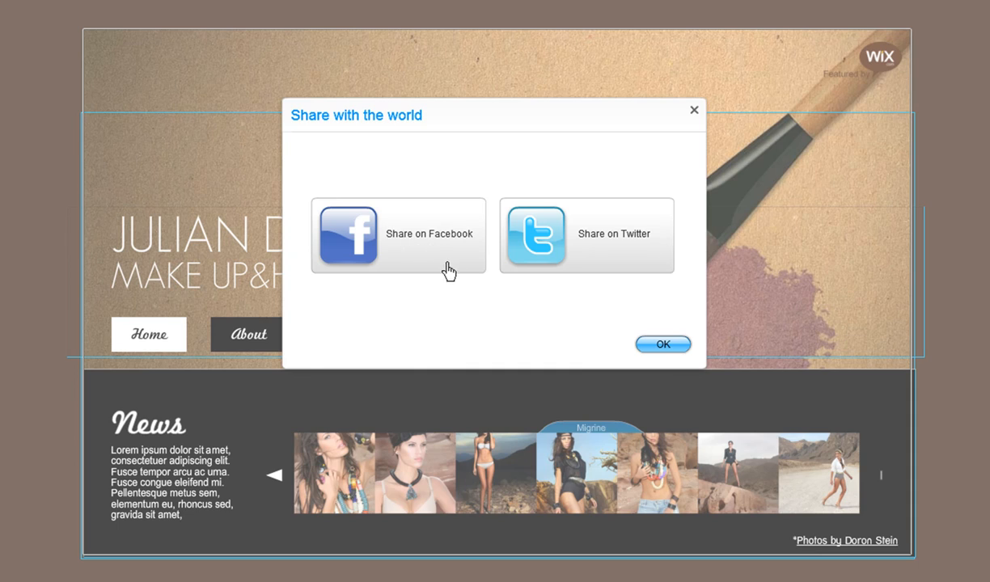
{"action": "mouse_move", "coordinate": [614, 253]}
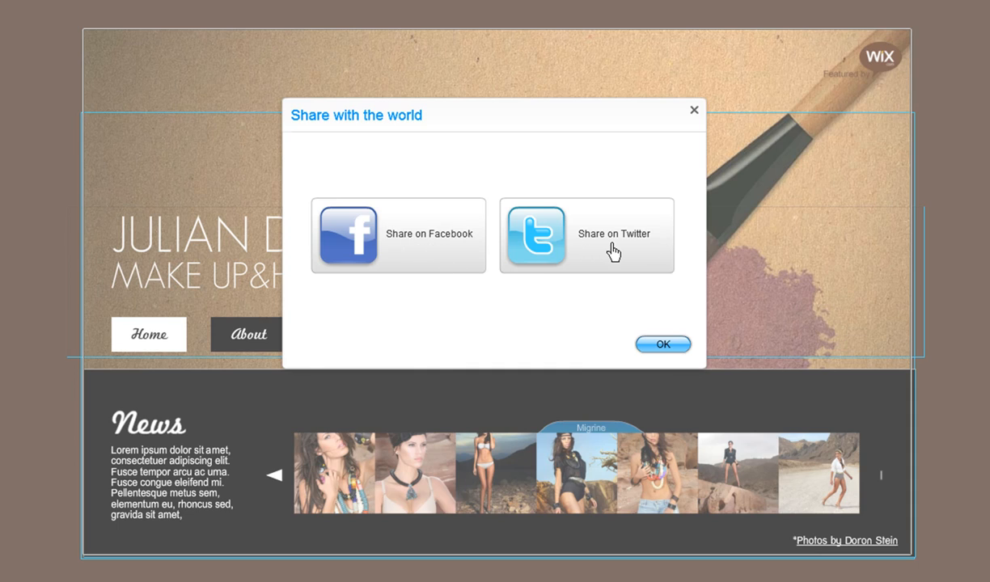
{"action": "mouse_move", "coordinate": [663, 355]}
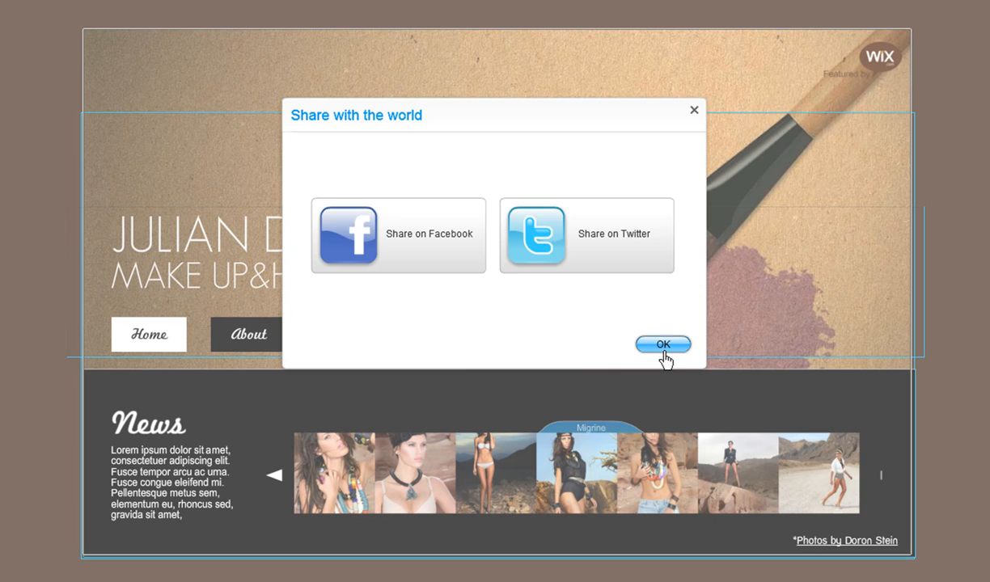